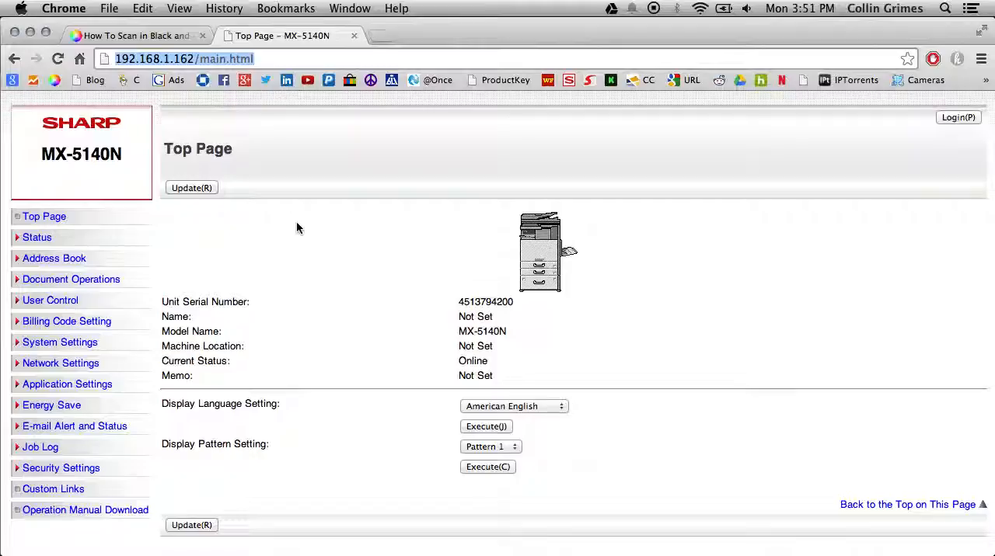
pyautogui.moveTo(227, 271)
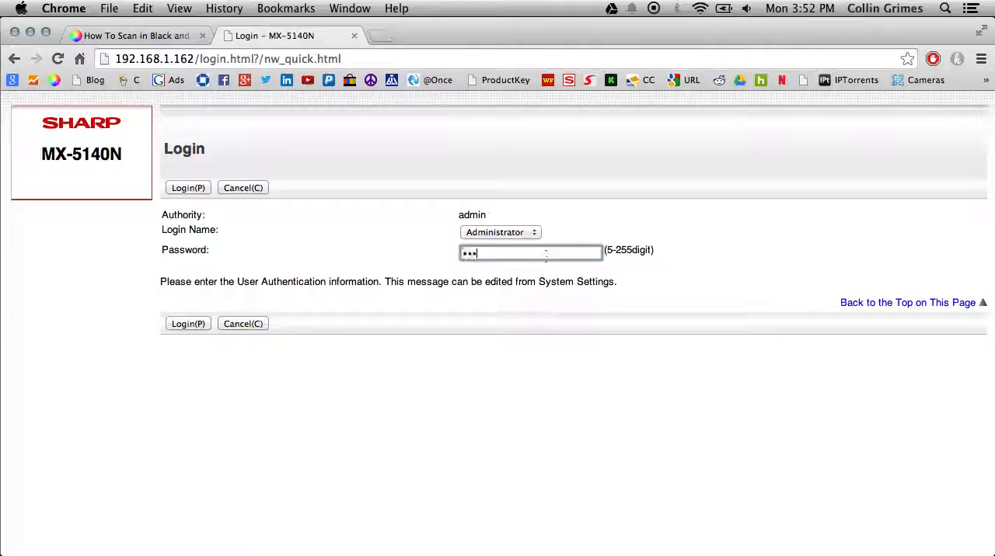
# Log in as Administrator with the admin password to load Quick Settings.
pyautogui.write('••')
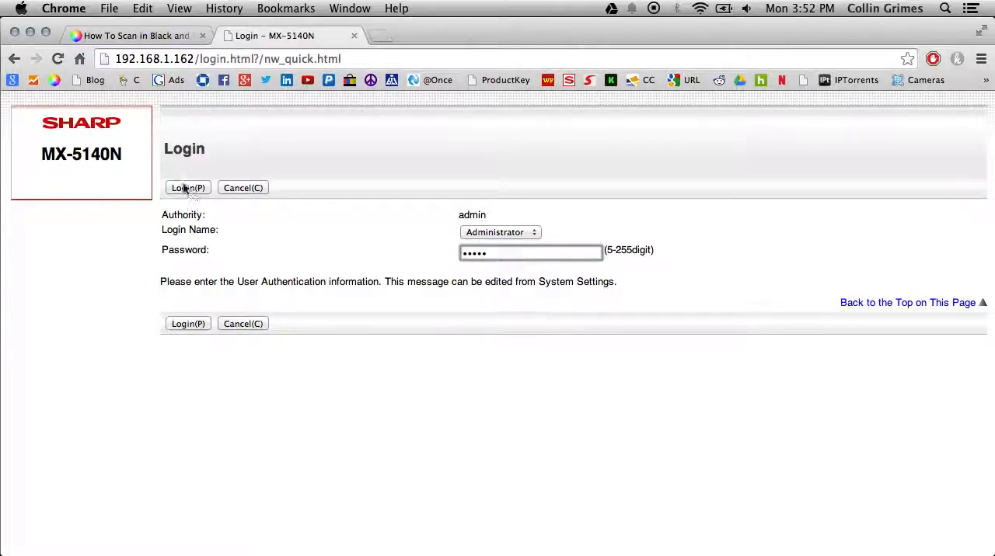
pyautogui.click(187, 186)
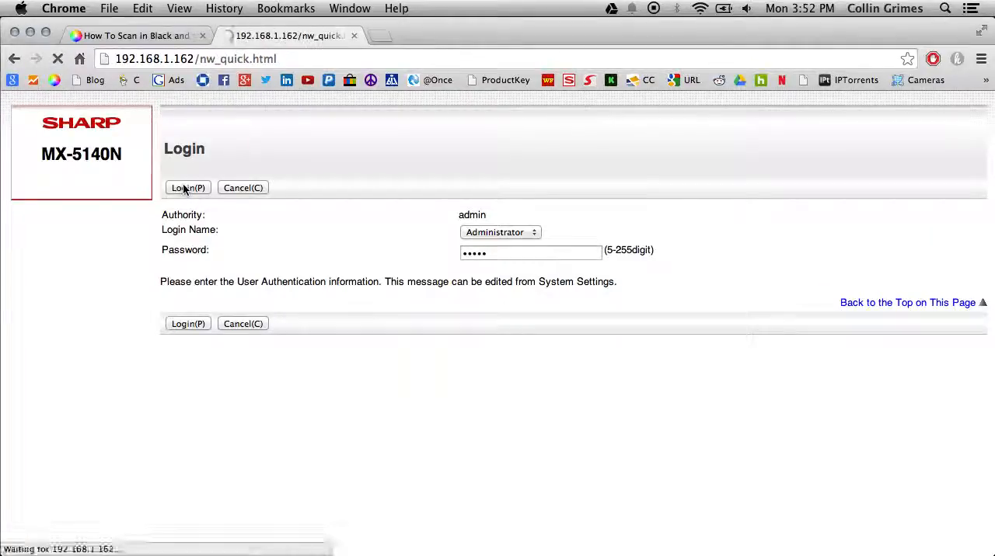
# Scroll Quick Settings down to the SMTP settings and reply e-mail address.
pyautogui.click(186, 186)
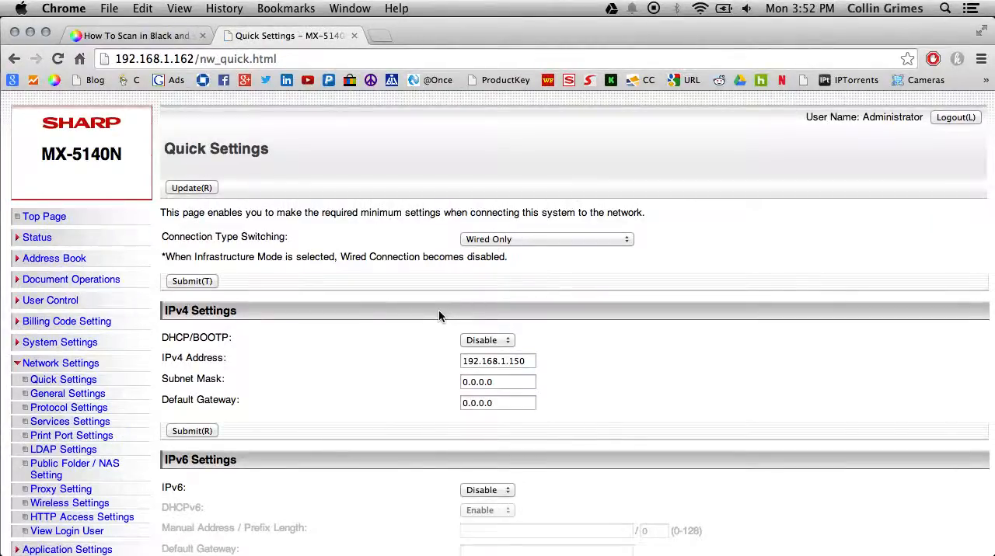
pyautogui.scroll(-3)
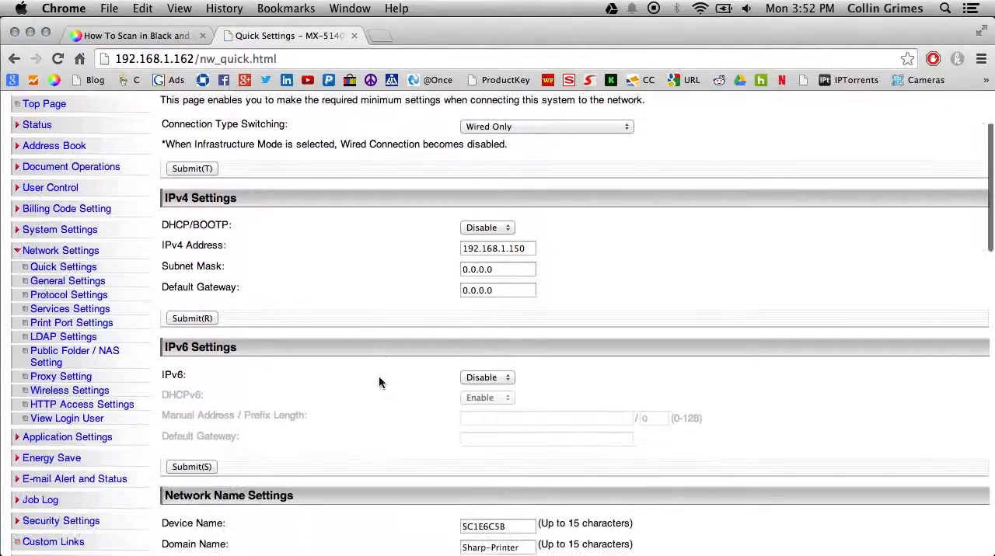
pyautogui.scroll(-3)
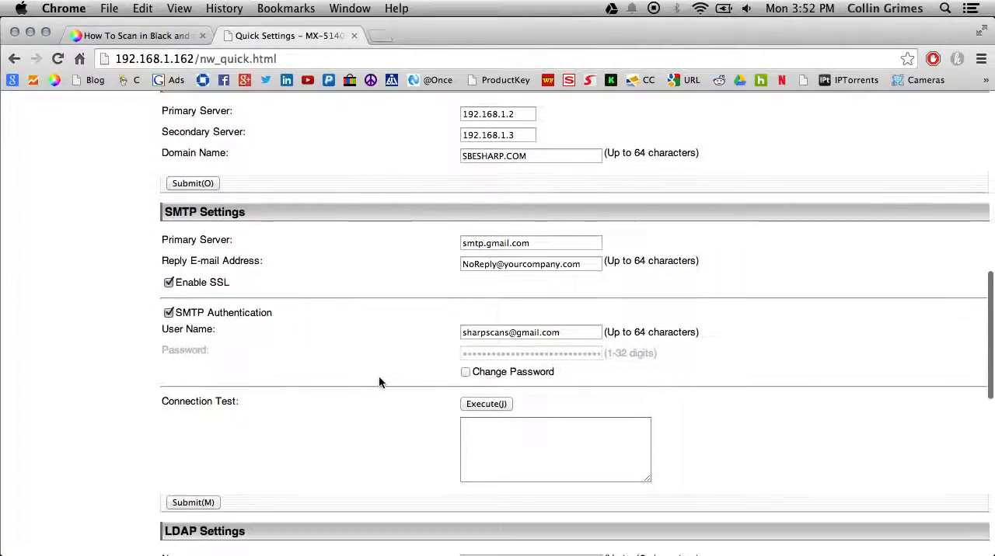
pyautogui.scroll(-3)
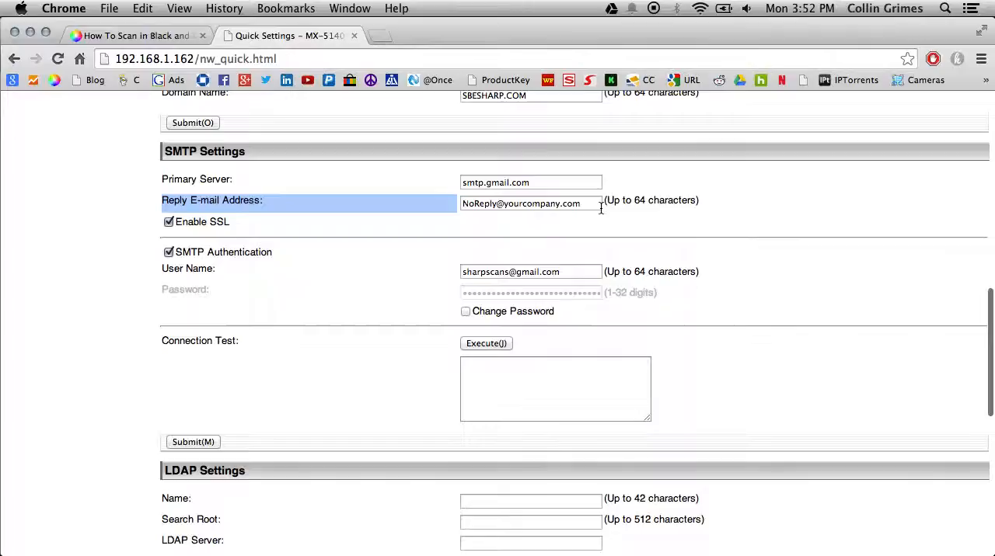
pyautogui.click(532, 202)
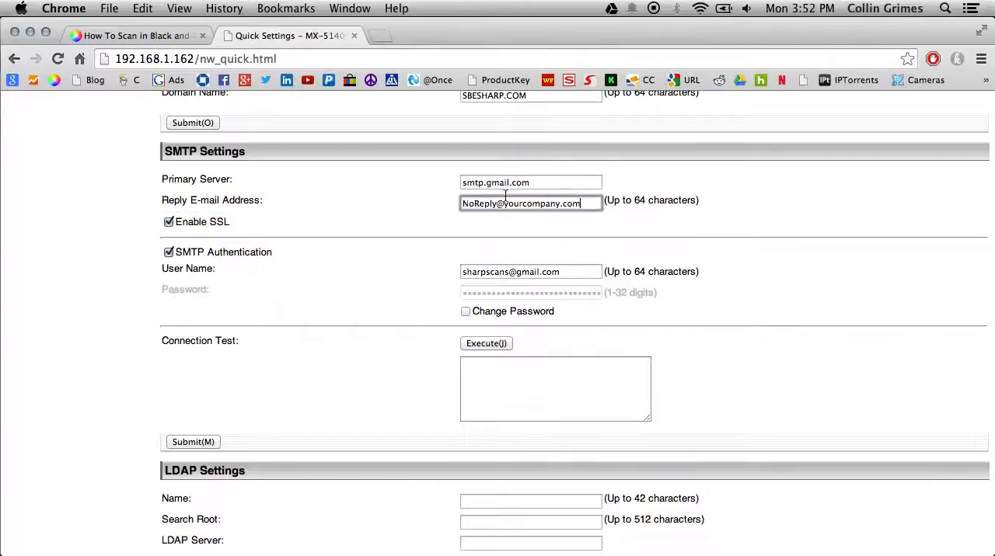
pyautogui.doubleClick(484, 202)
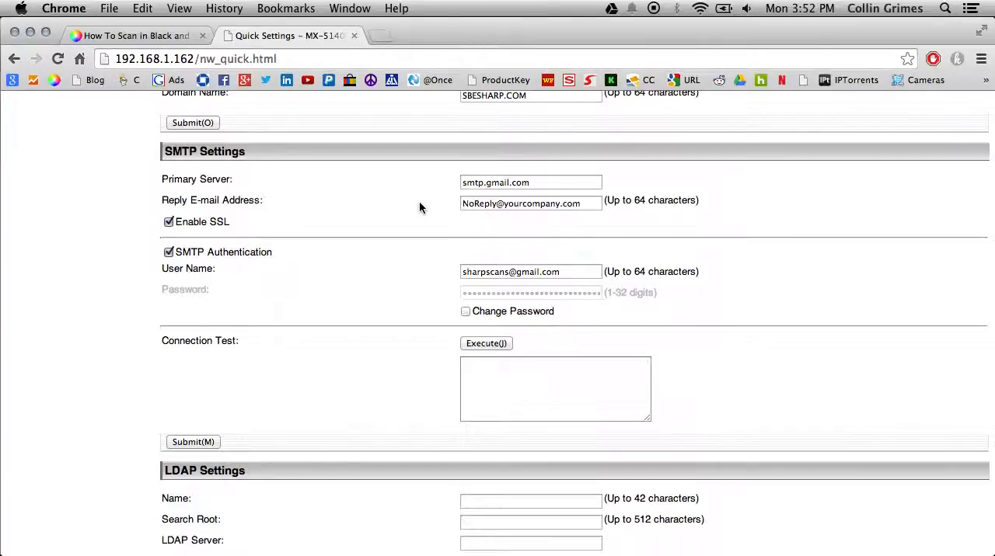
pyautogui.moveTo(460, 208)
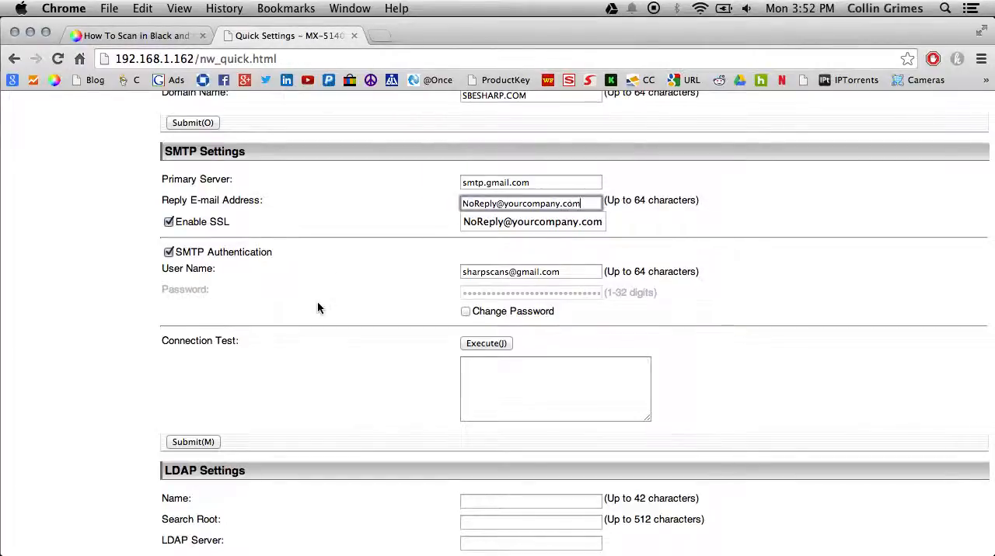
pyautogui.click(192, 442)
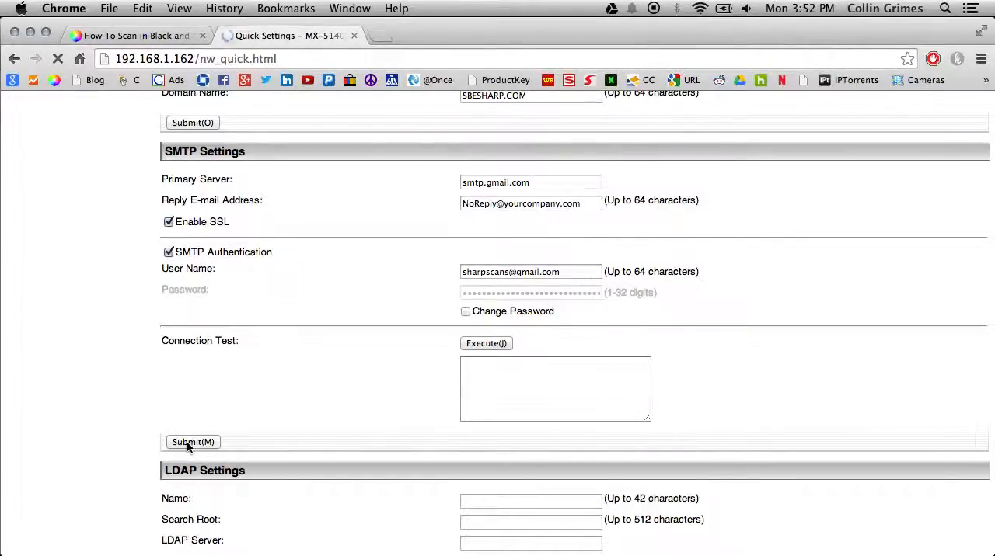
pyautogui.click(193, 441)
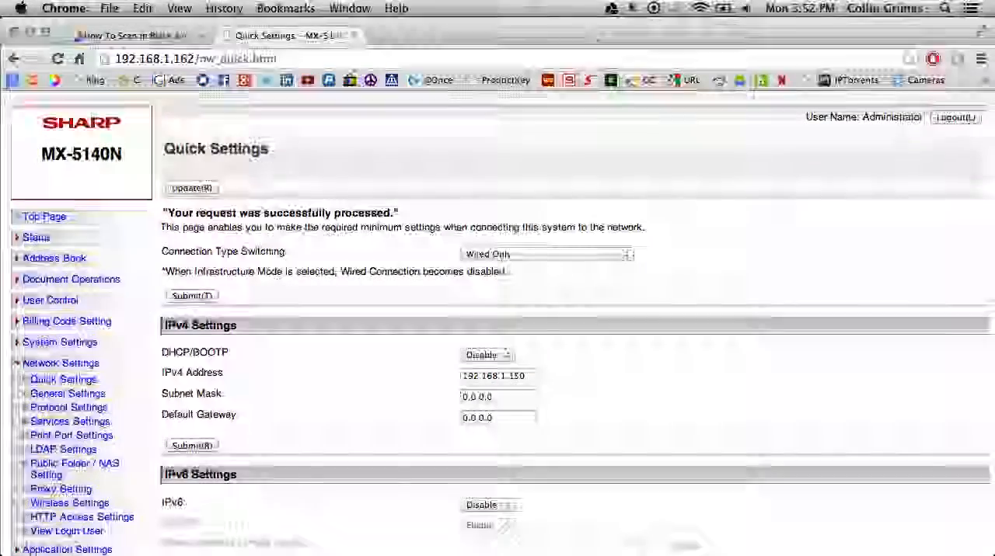